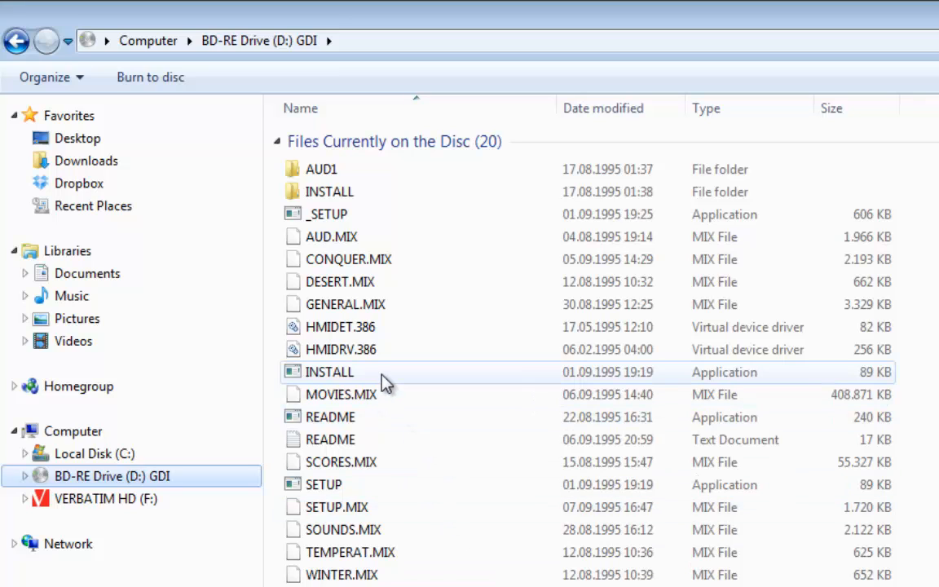
{"action": "mouse_move", "coordinate": [329, 372]}
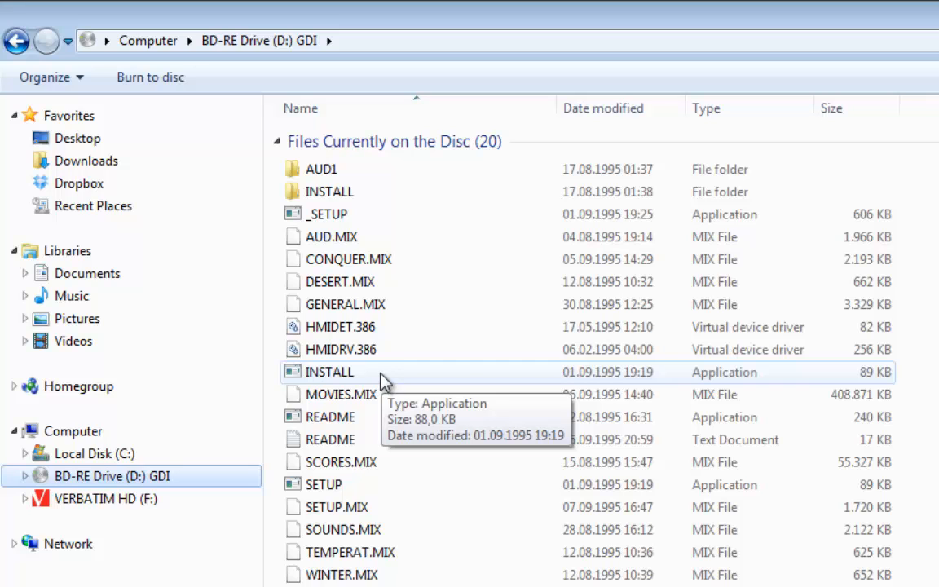
Browse to the C:\DOS folder holding the BLUEBYTE and Mad TV folders.
{"action": "left_click", "coordinate": [94, 454]}
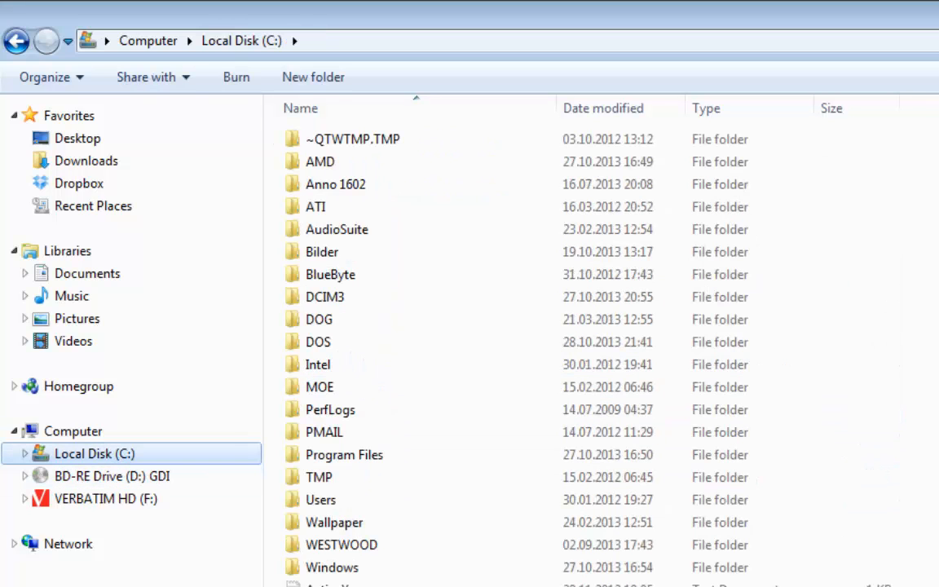
{"action": "mouse_move", "coordinate": [367, 342]}
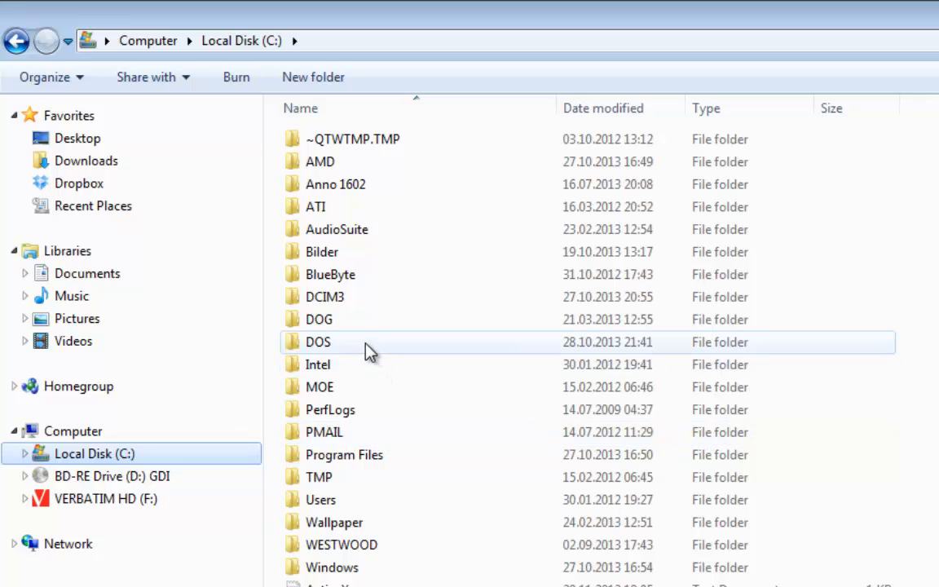
{"action": "mouse_move", "coordinate": [367, 341]}
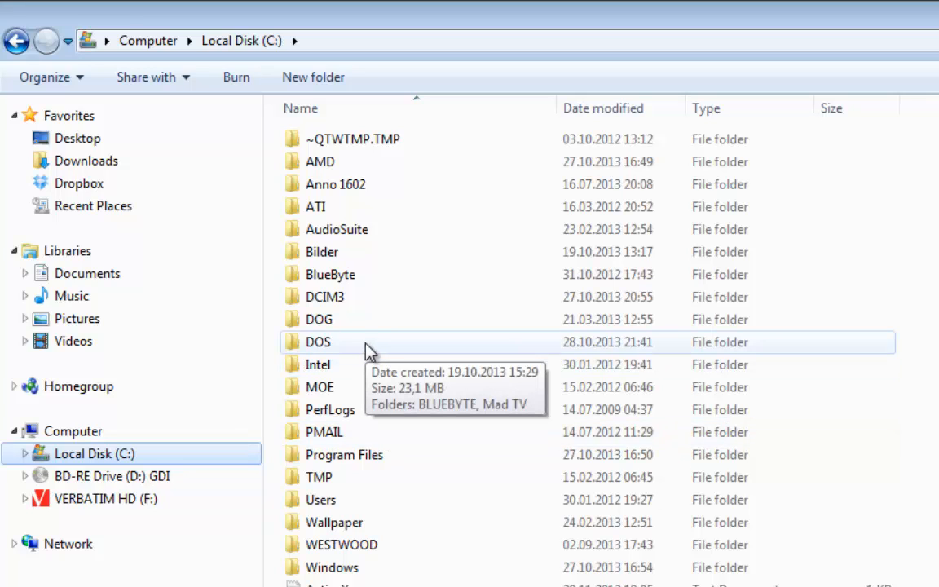
{"action": "double_click", "coordinate": [318, 342]}
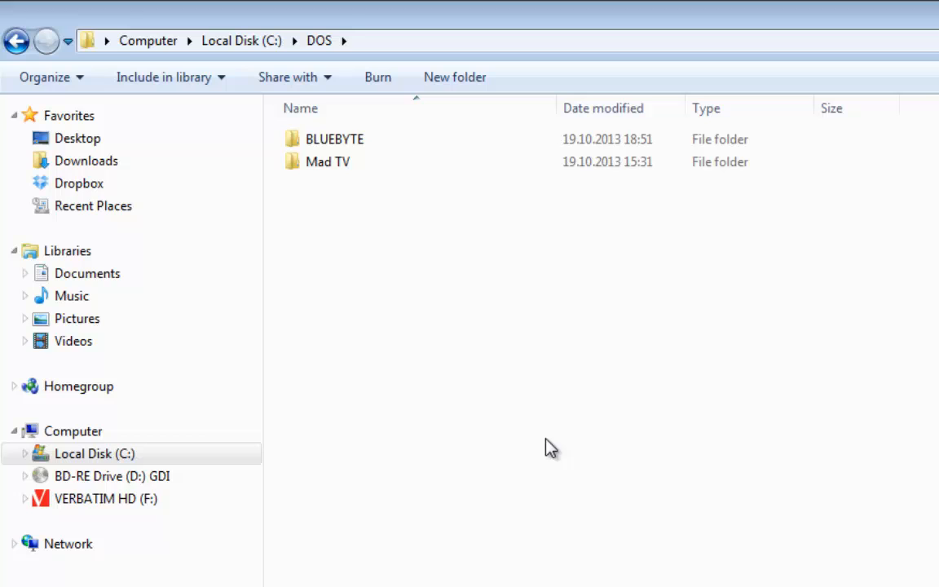
{"action": "mouse_move", "coordinate": [384, 49]}
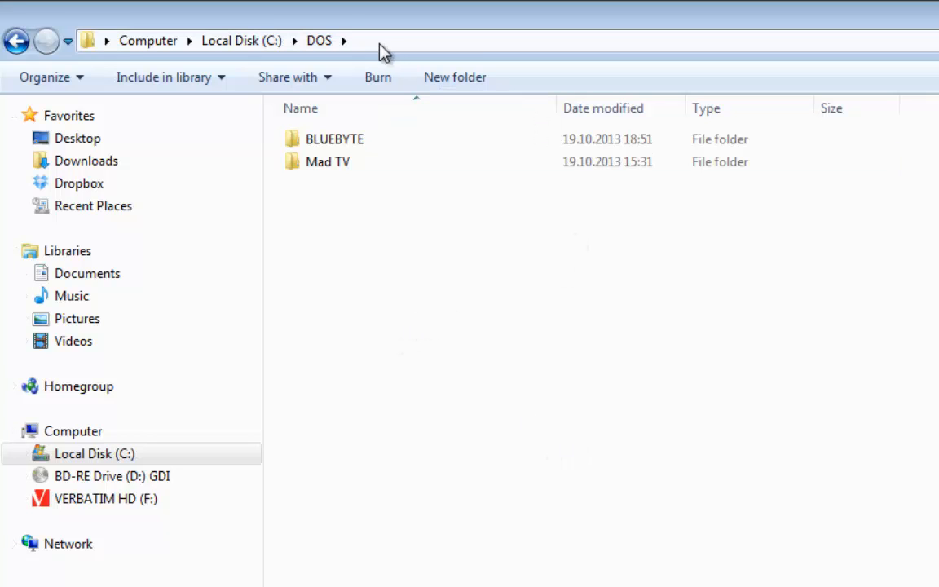
{"action": "mouse_move", "coordinate": [396, 263]}
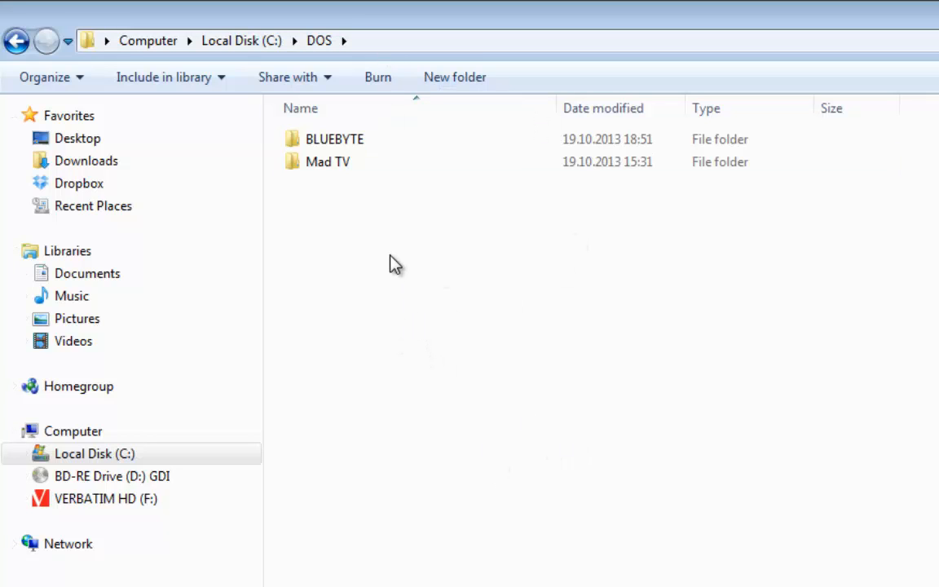
{"action": "mouse_move", "coordinate": [437, 287]}
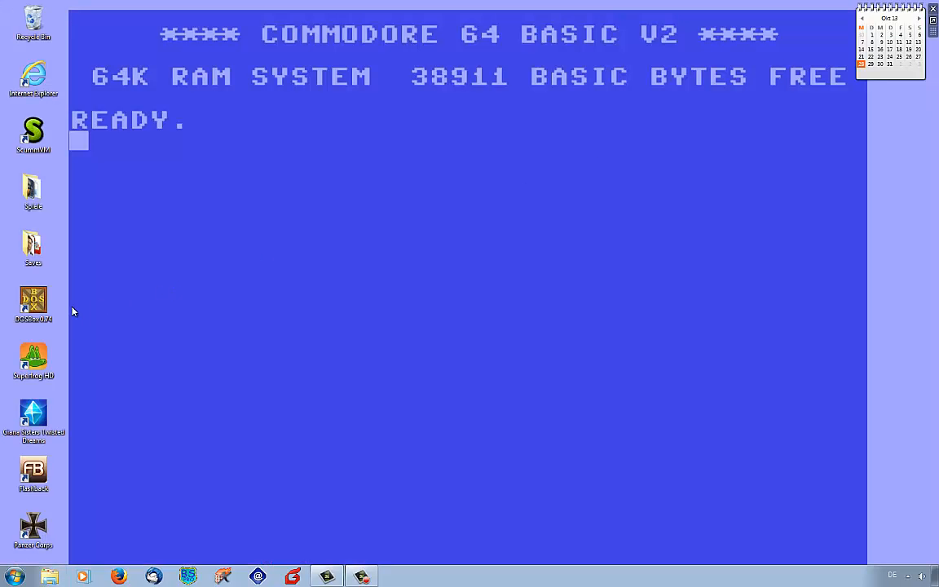
Launch DOSBox and mount C:\DOS as drive C with 'mount c c:\dos'.
{"action": "left_click", "coordinate": [33, 303]}
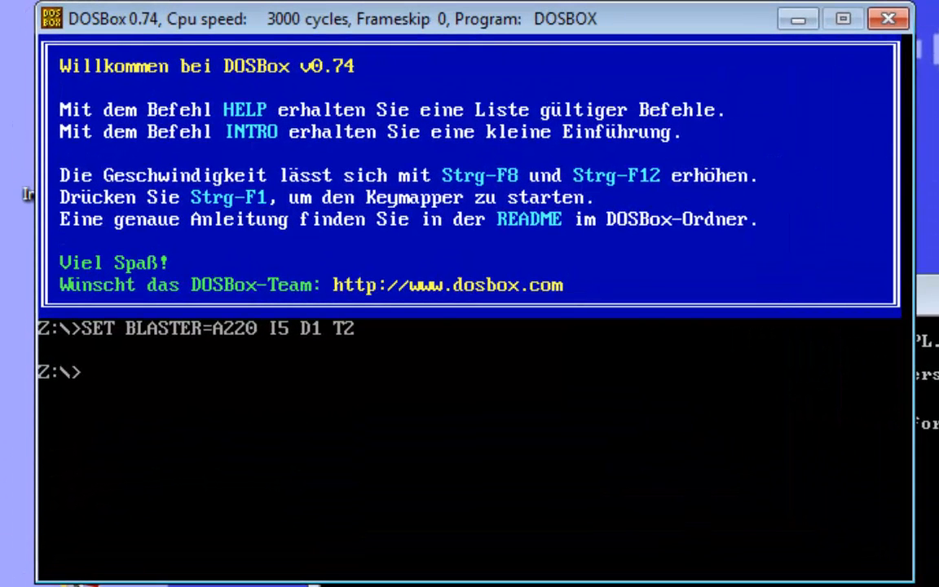
{"action": "type", "text": "mou"}
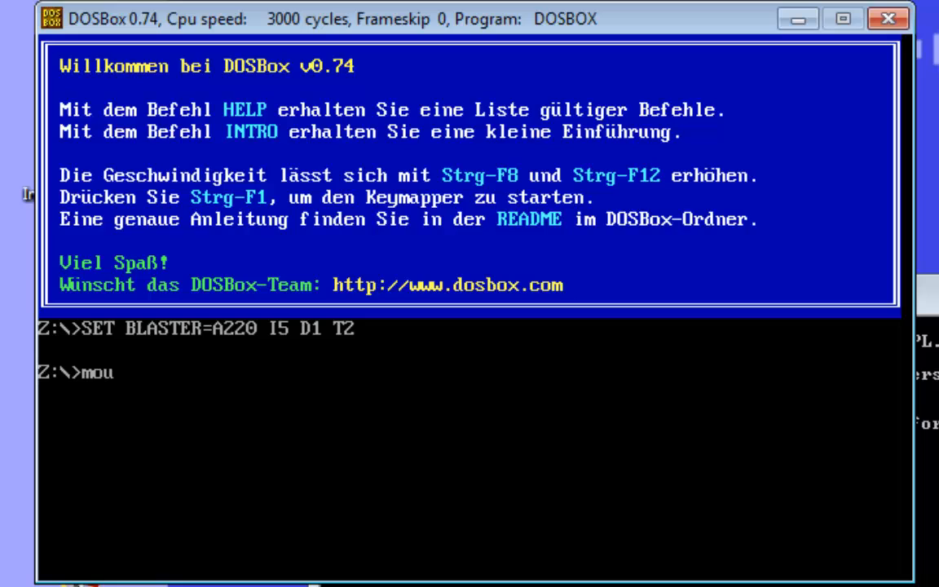
{"action": "type", "text": "nt"}
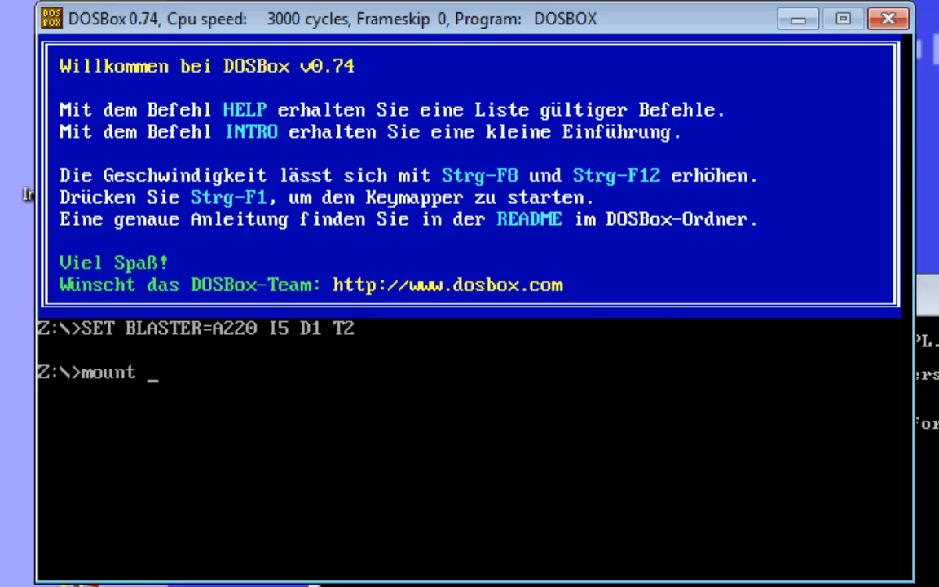
{"action": "type", "text": "c c:\\dos"}
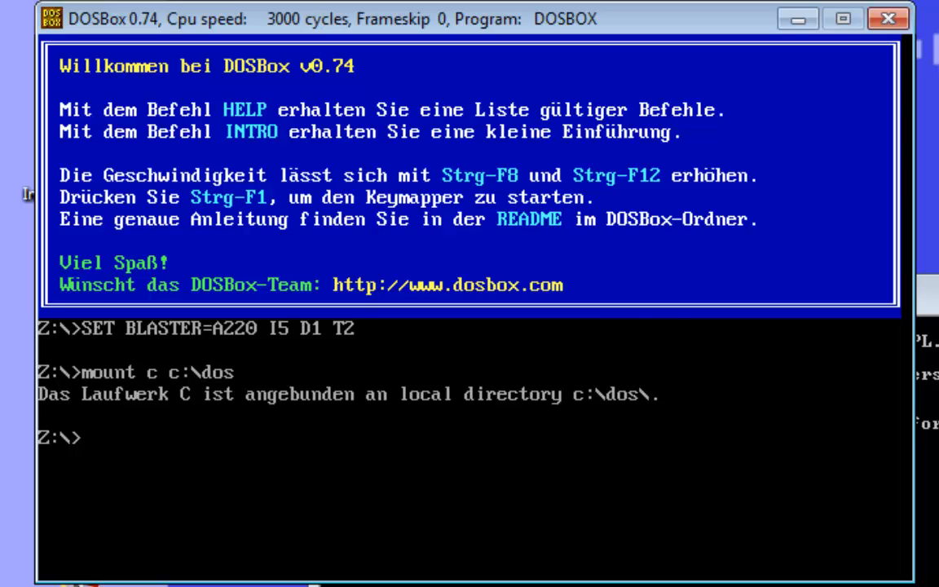
Mount the disc as CD-ROM drive D with 'mount d d:\ -t cdrom'.
{"action": "type", "text": "mount"}
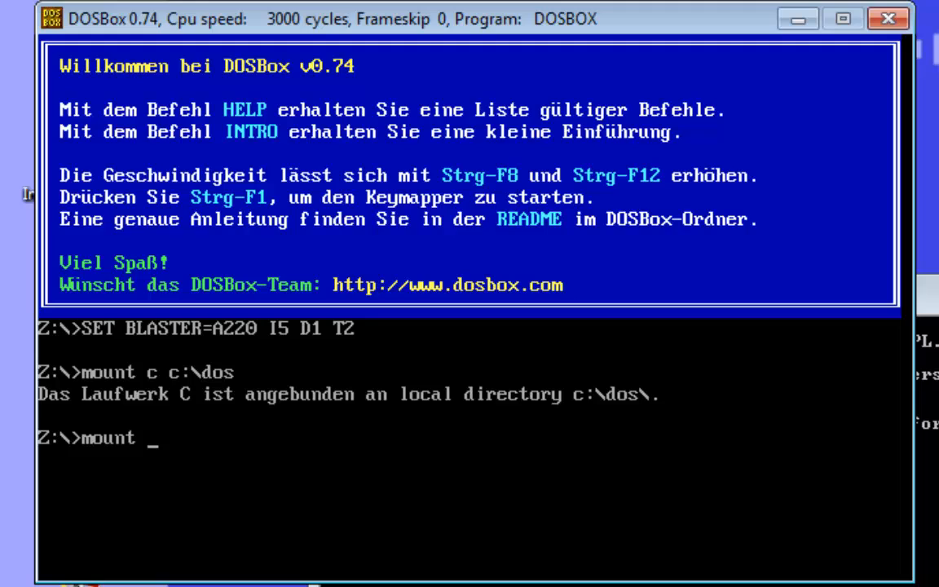
{"action": "type", "text": "d d:\\"}
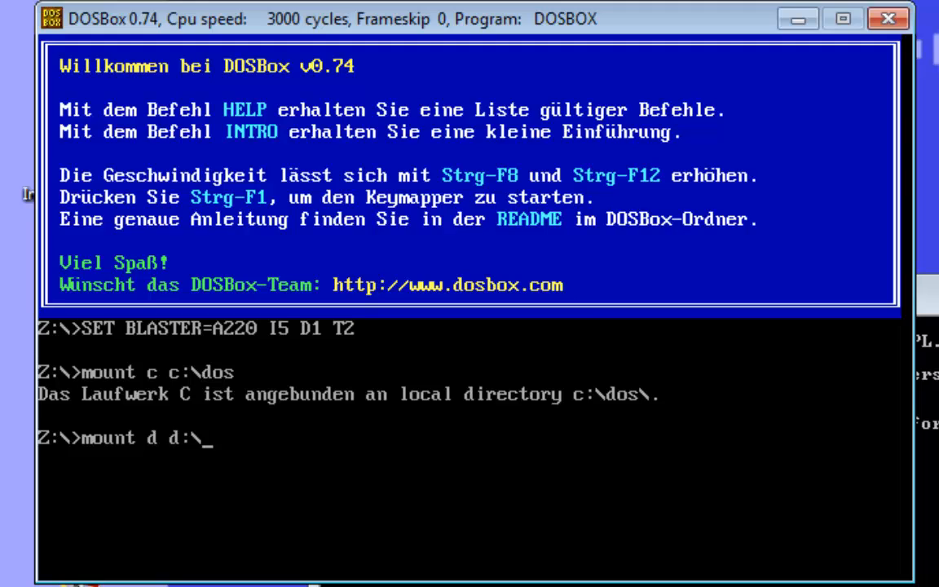
{"action": "type", "text": "-t cdrom"}
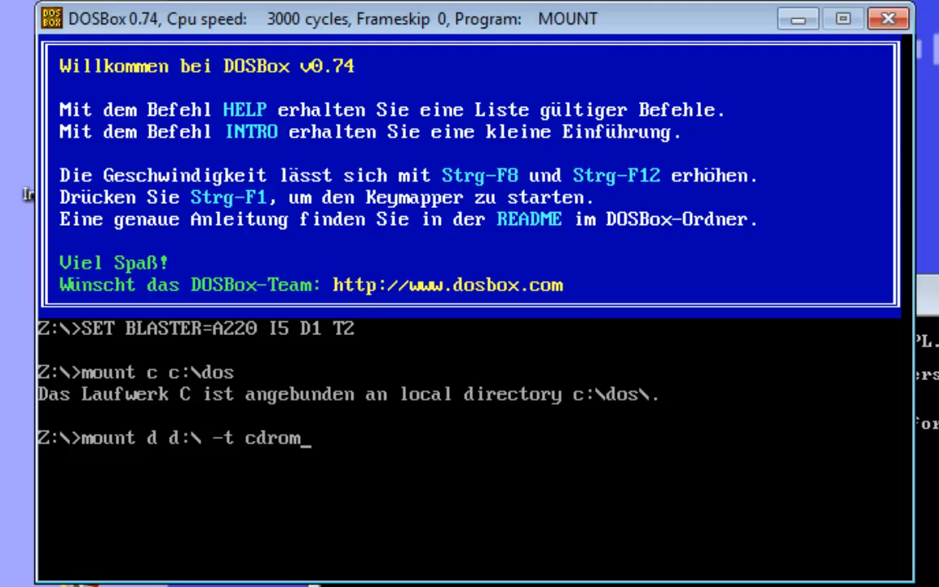
{"action": "key", "text": "enter"}
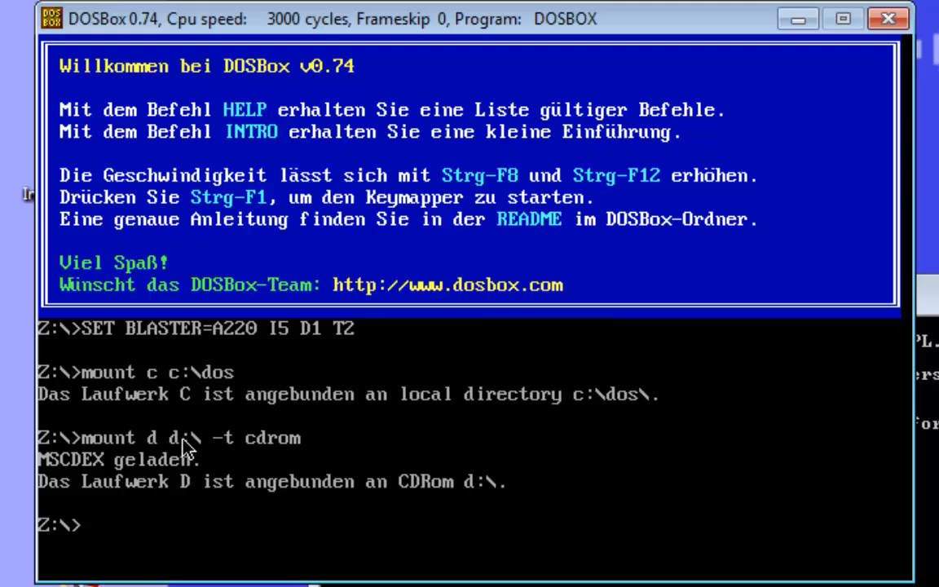
{"action": "mouse_move", "coordinate": [179, 448]}
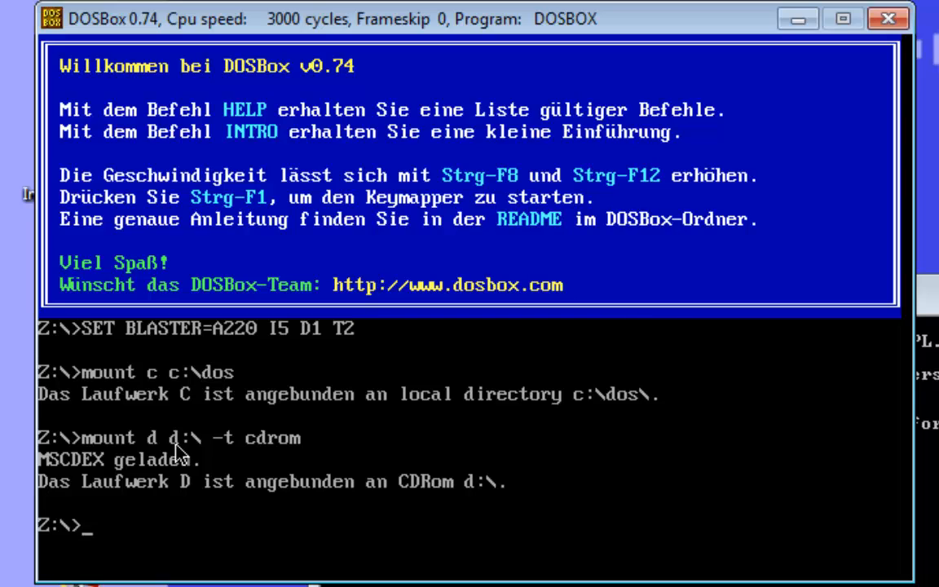
{"action": "mouse_move", "coordinate": [637, 509]}
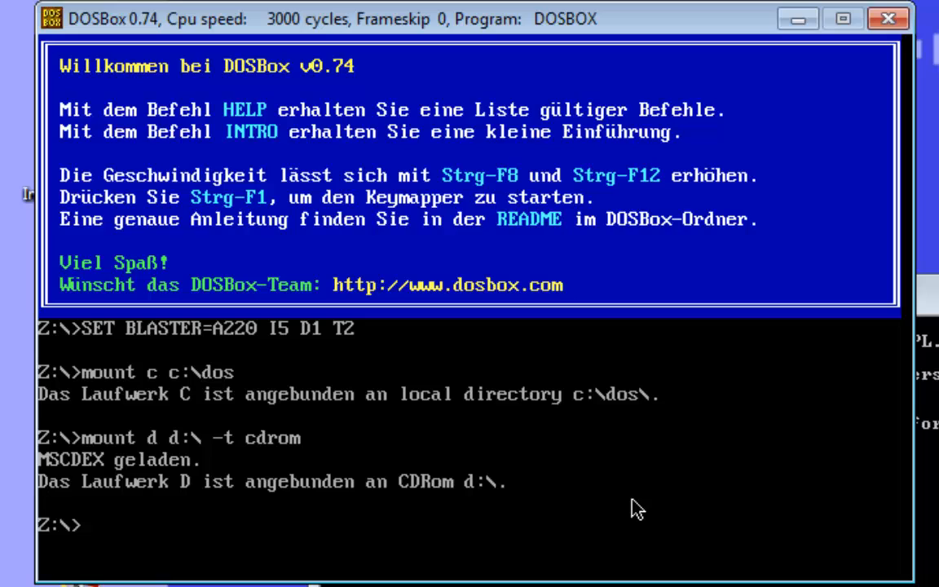
Switch to drive D: and start the game's 'install' program.
{"action": "type", "text": "d:"}
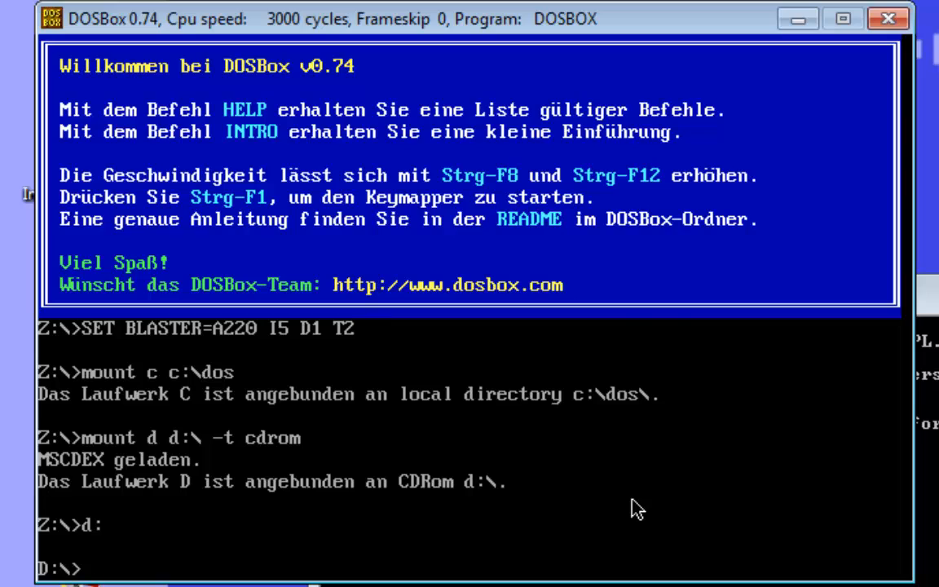
{"action": "type", "text": "in"}
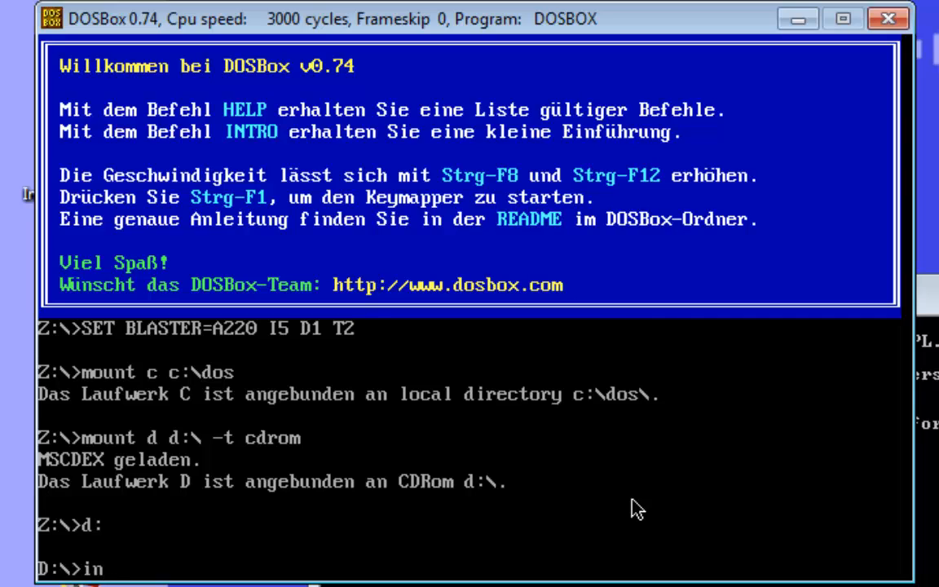
{"action": "type", "text": "sta"}
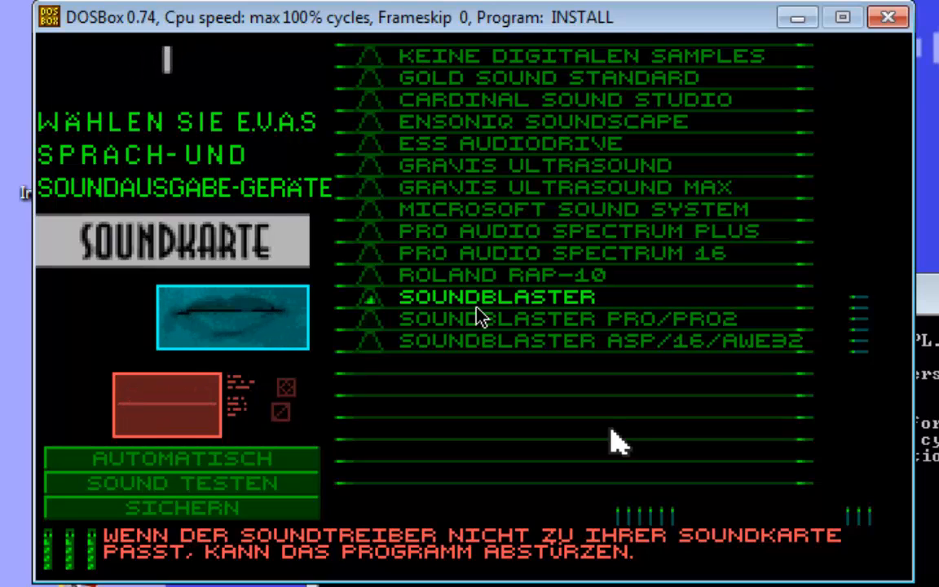
Pick SOUNDBLASTER as the sound card and confirm it with JA.
{"action": "left_click", "coordinate": [496, 296]}
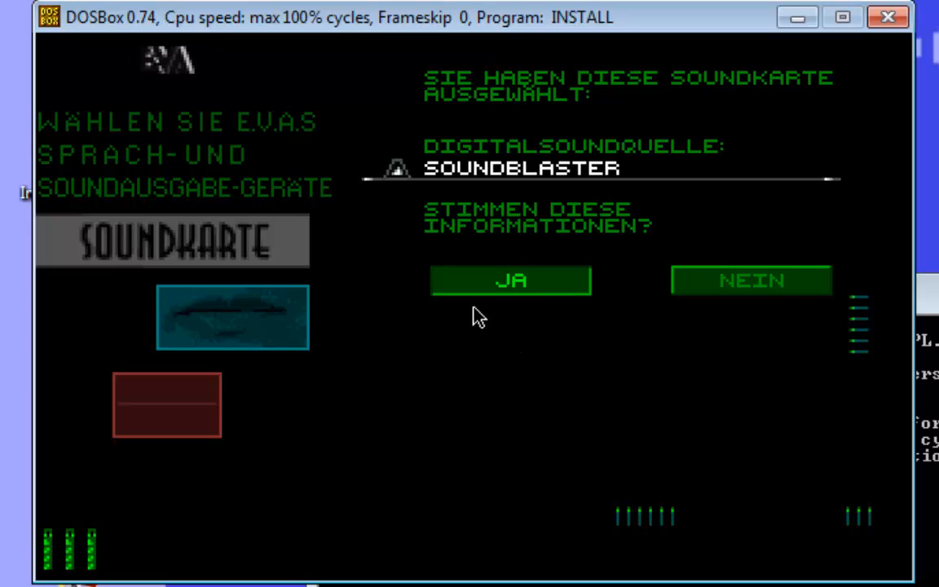
{"action": "left_click", "coordinate": [510, 280]}
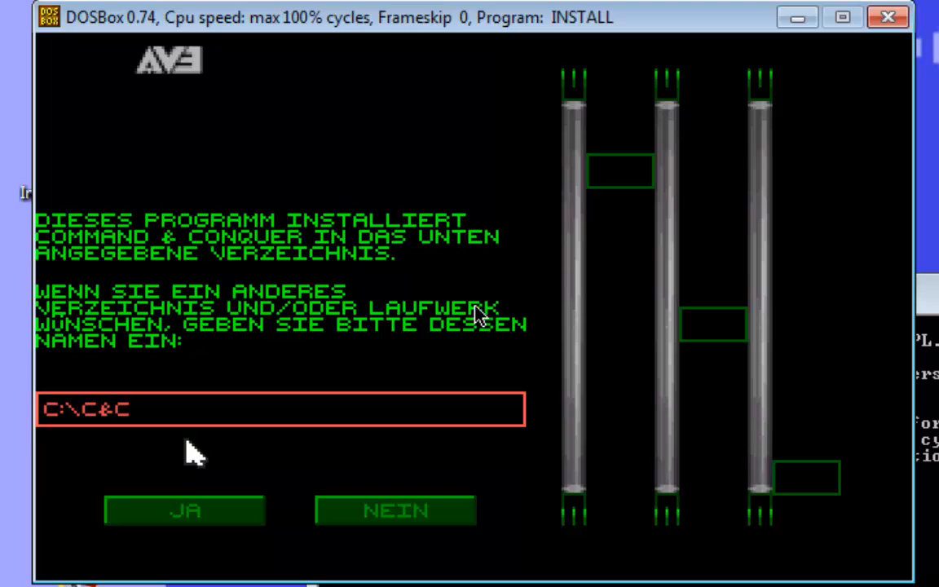
{"action": "mouse_move", "coordinate": [187, 440]}
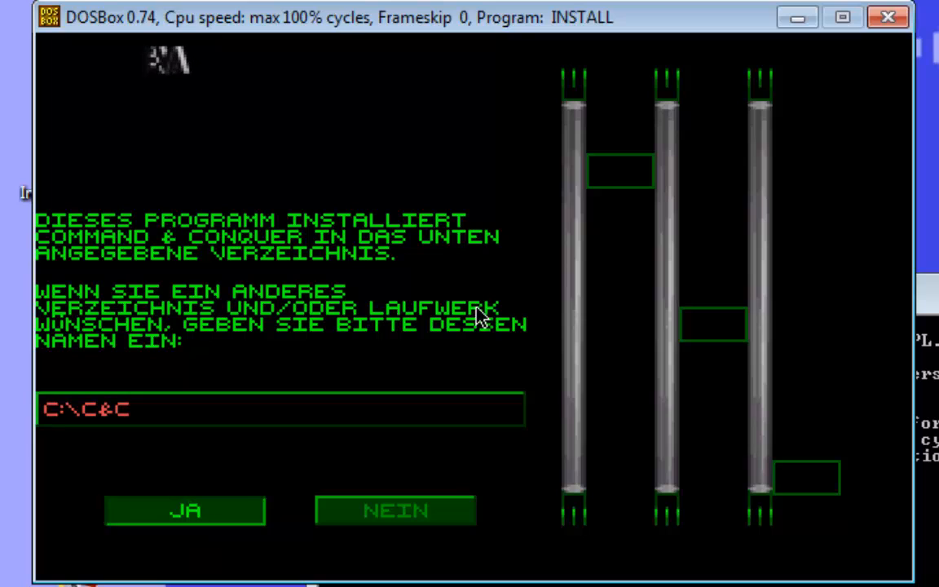
Accept C:\C&C as the target directory and start the installation.
{"action": "left_click", "coordinate": [184, 510]}
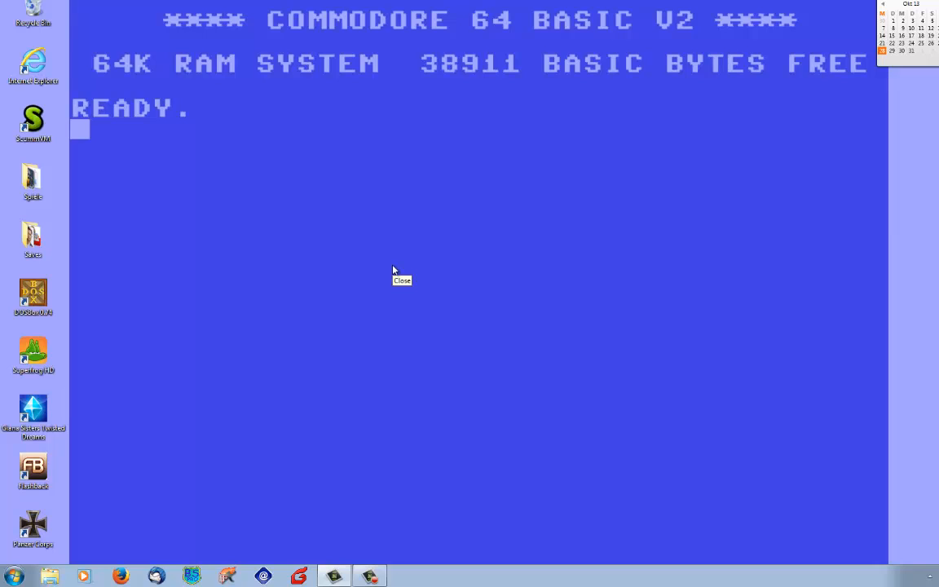
{"action": "mouse_move", "coordinate": [333, 291]}
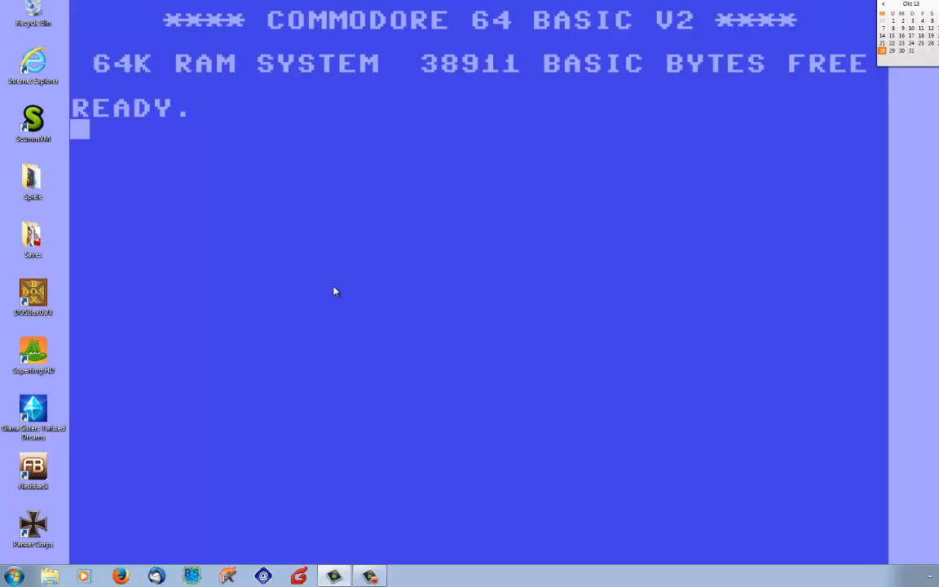
{"action": "mouse_move", "coordinate": [251, 302]}
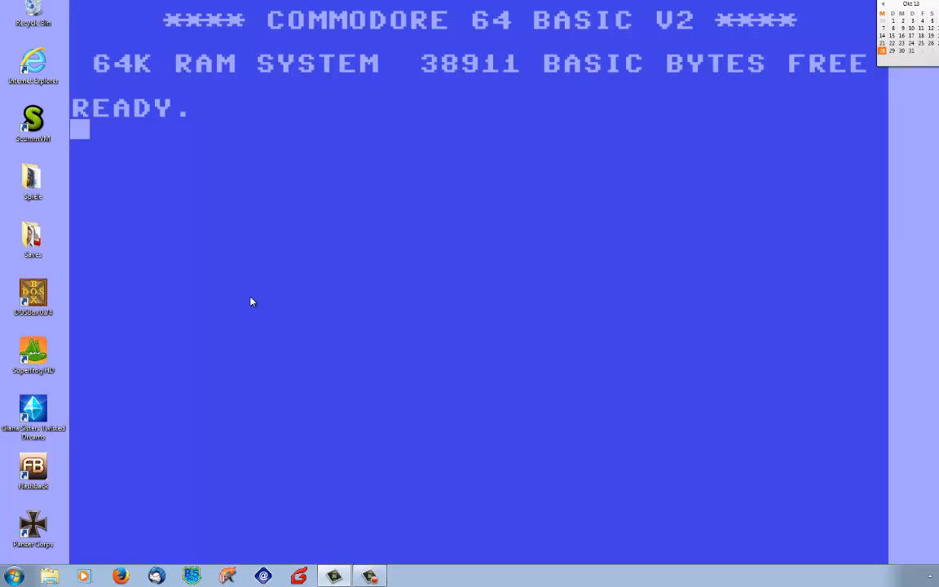
{"action": "mouse_move", "coordinate": [50, 306]}
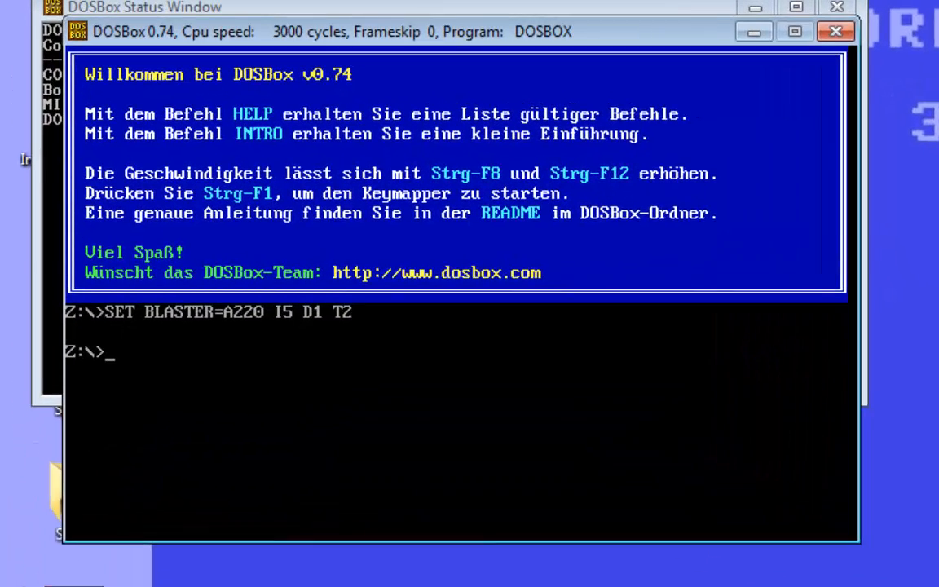
Remount C:\DOS as drive C and the disc as CD-ROM drive D.
{"action": "type", "text": "mount"}
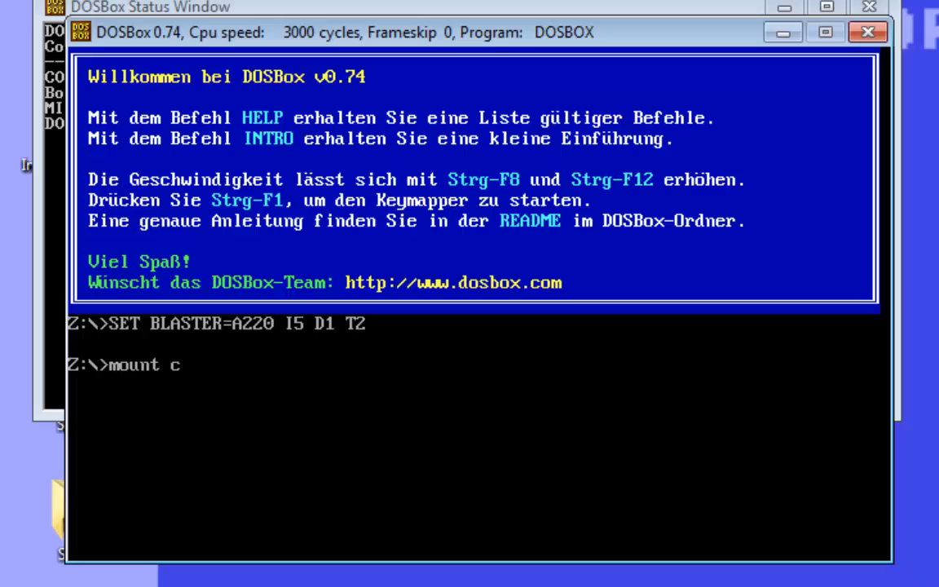
{"action": "type", "text": "c:\\dos"}
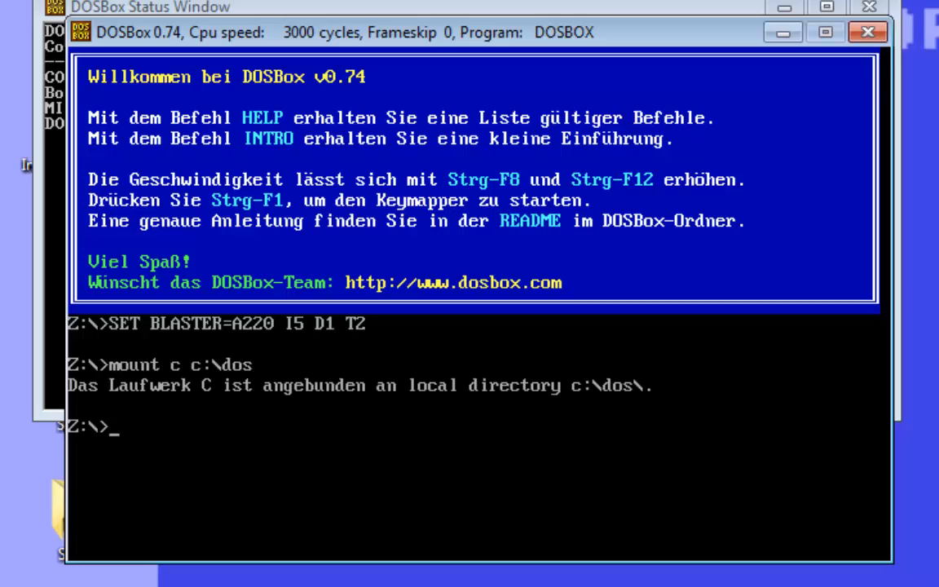
{"action": "type", "text": "mount d d"}
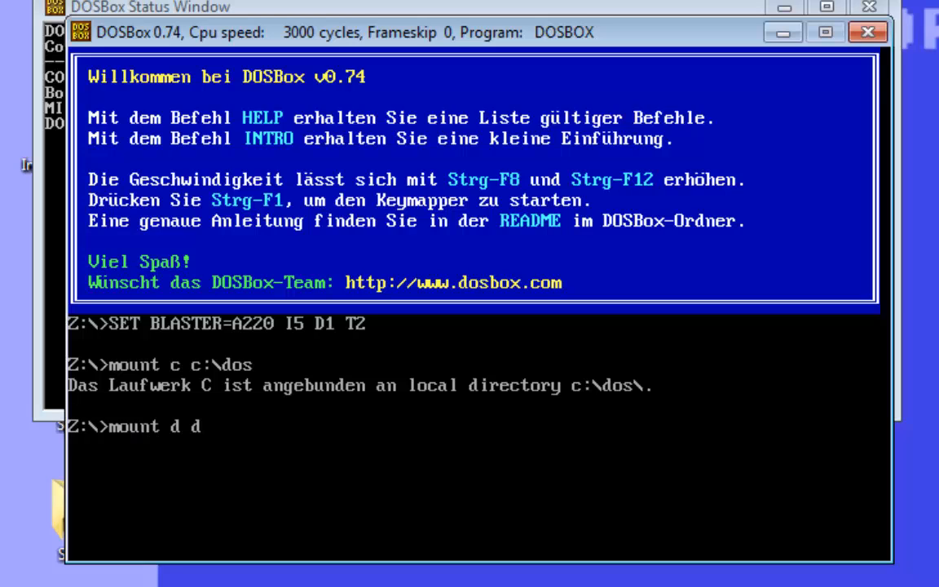
{"action": "type", "text": ":\\ -t"}
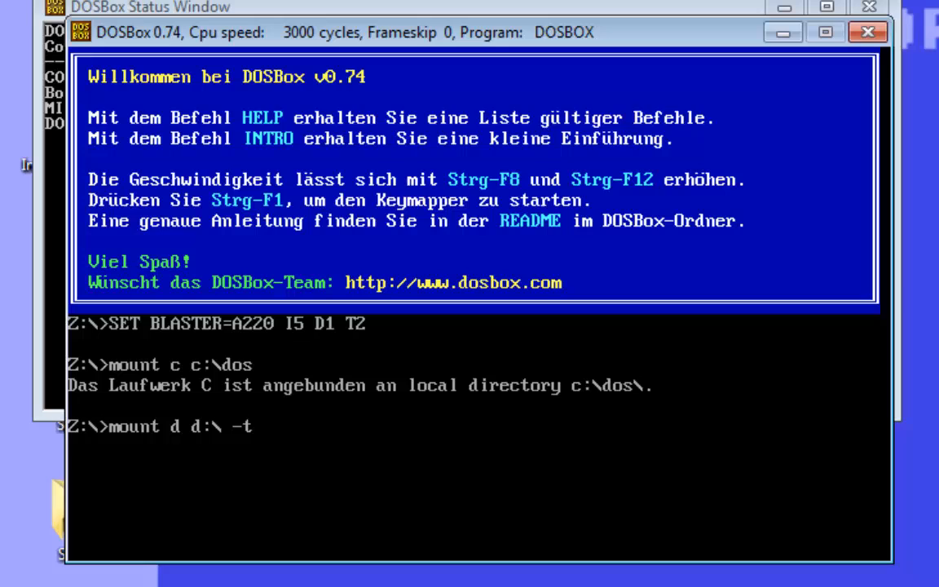
{"action": "type", "text": "cdrom"}
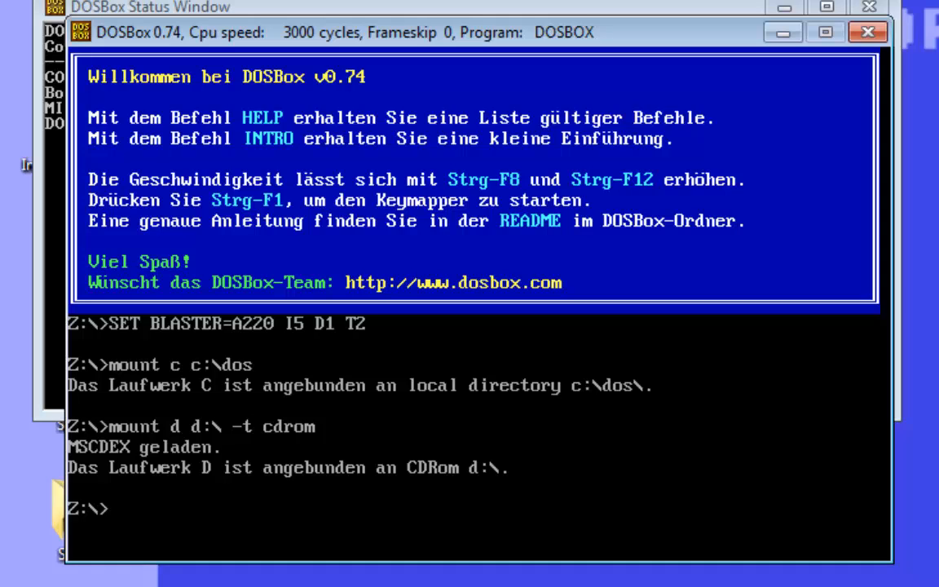
Switch to drive C: and enter the C&C game folder.
{"action": "type", "text": "c"}
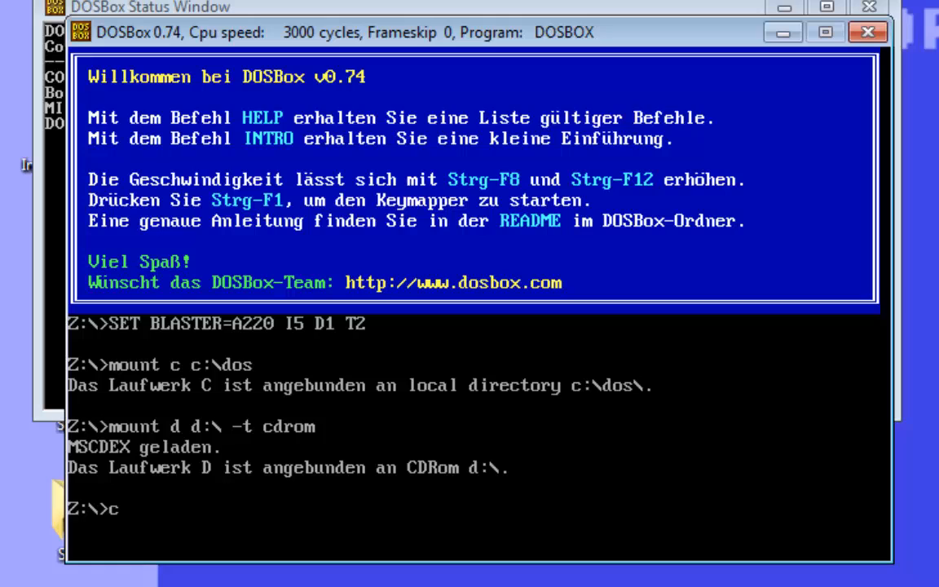
{"action": "type", "text": ":"}
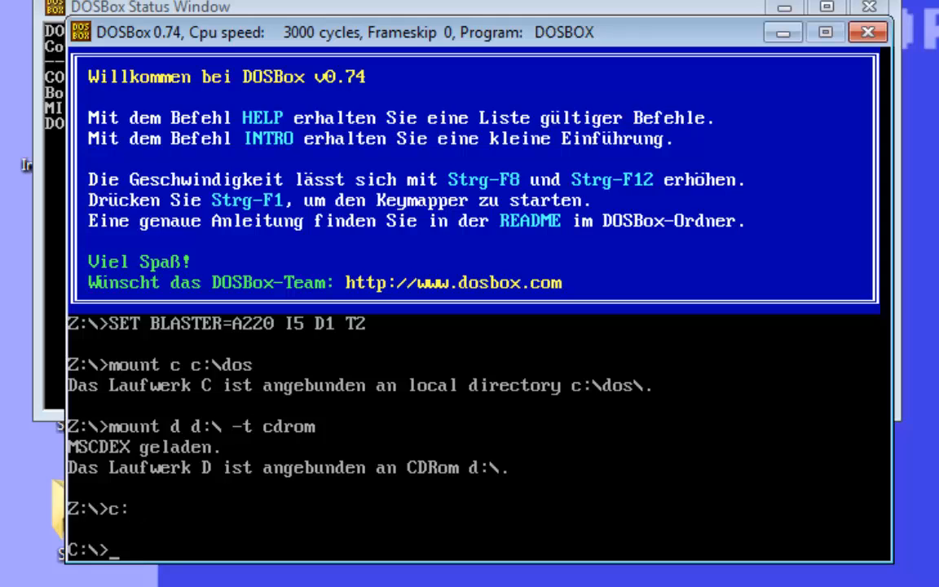
{"action": "type", "text": "cd"}
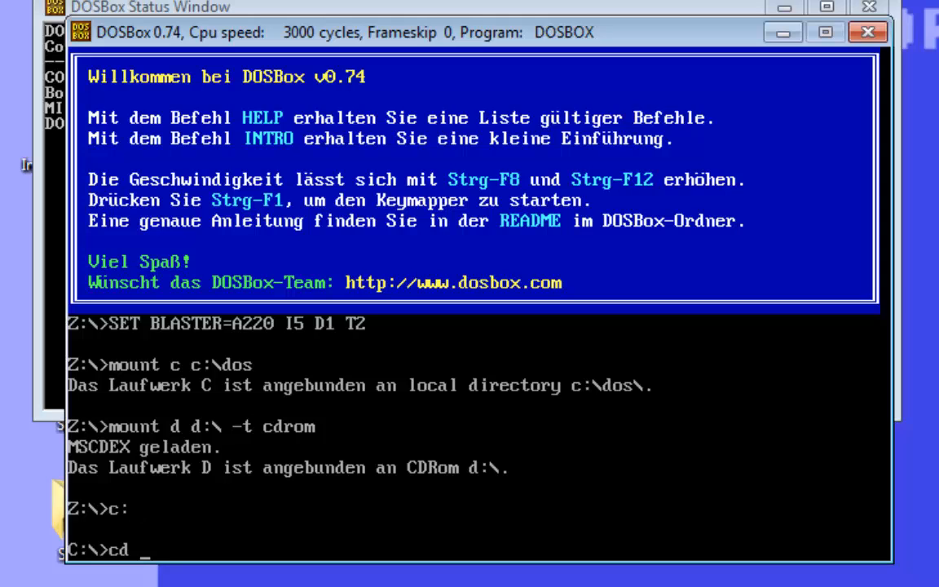
{"action": "type", "text": "c"}
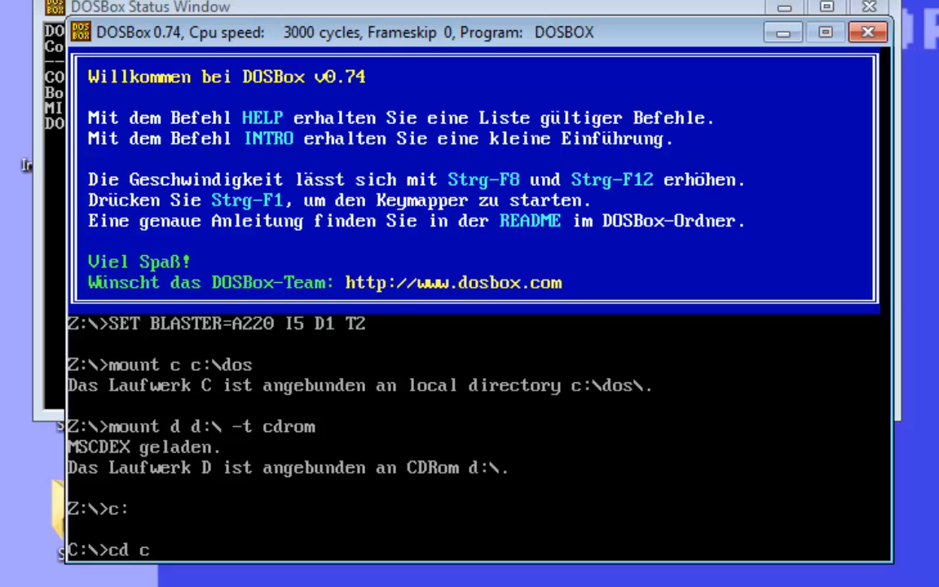
{"action": "type", "text": "&c"}
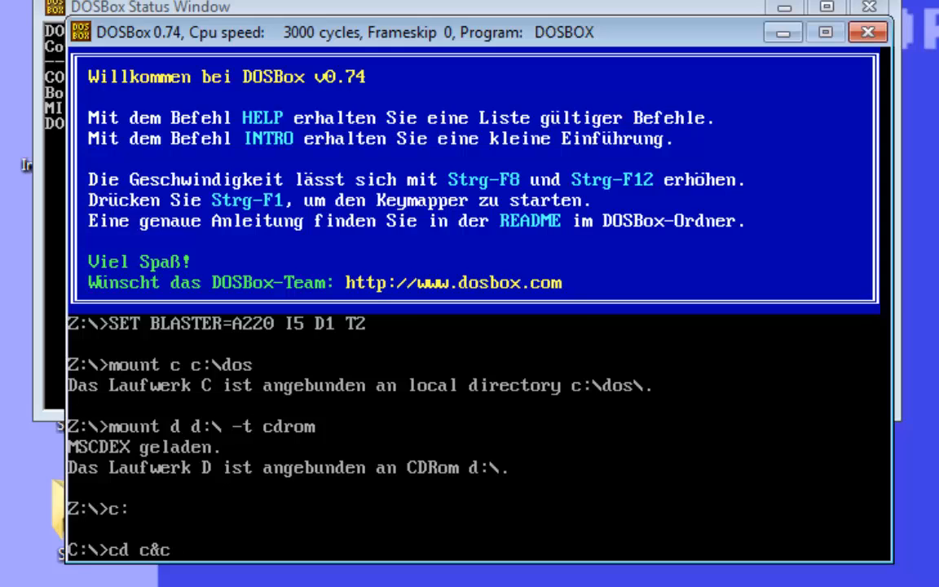
{"action": "key", "text": "enter"}
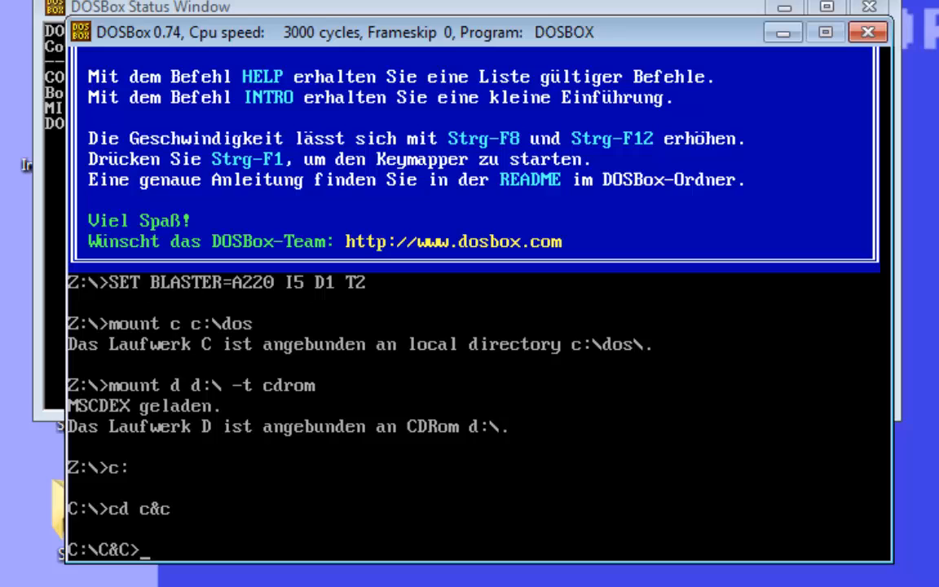
{"action": "type", "text": "c&"}
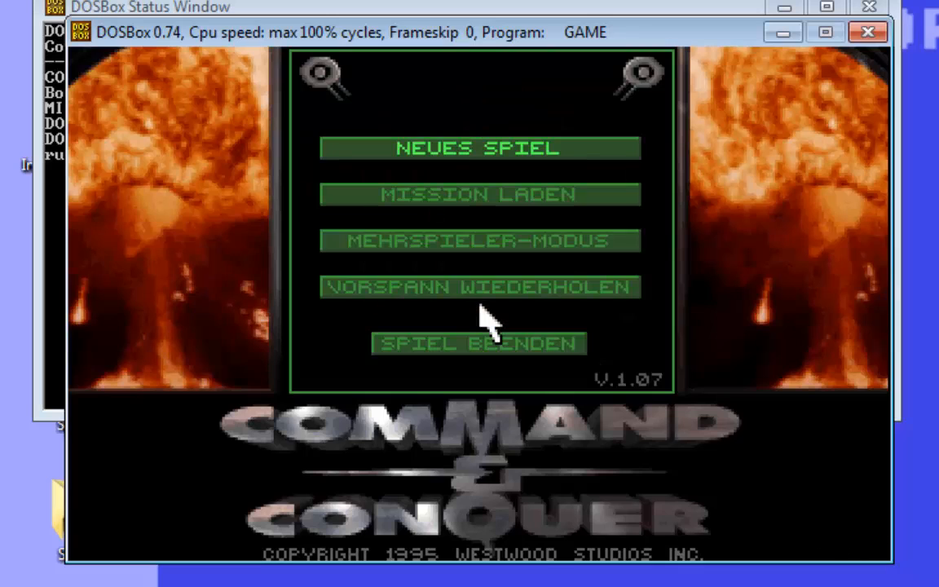
{"action": "mouse_move", "coordinate": [689, 471]}
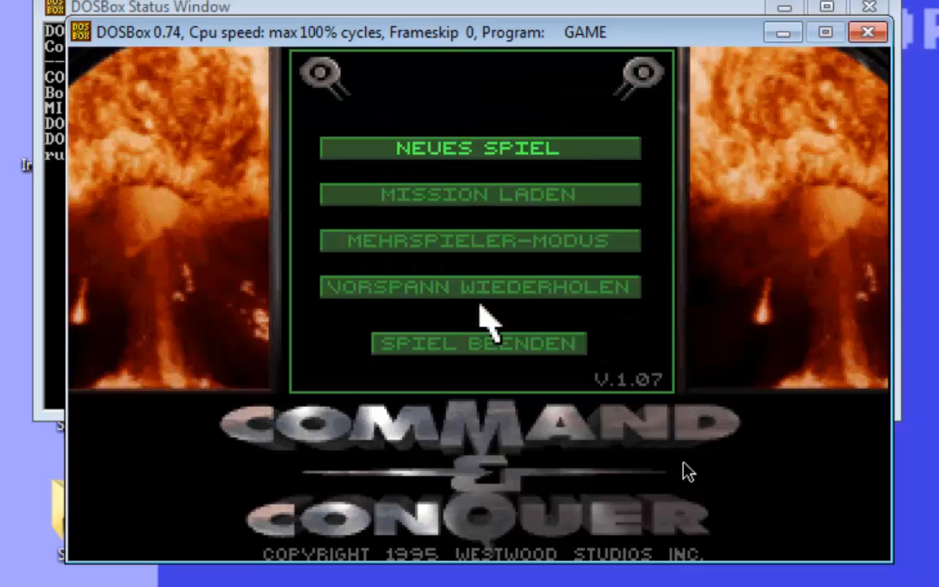